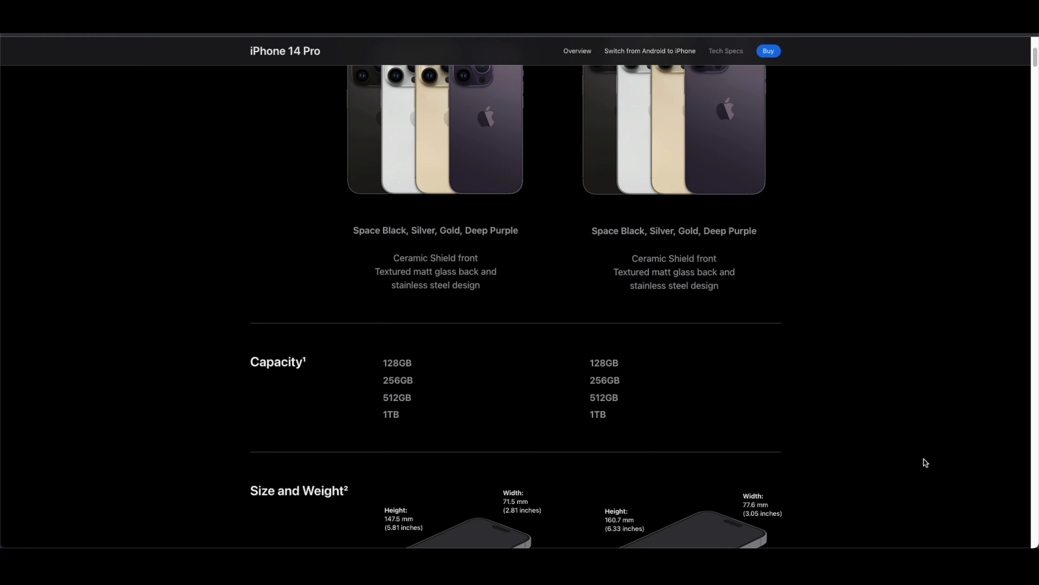
scroll(down, 3)
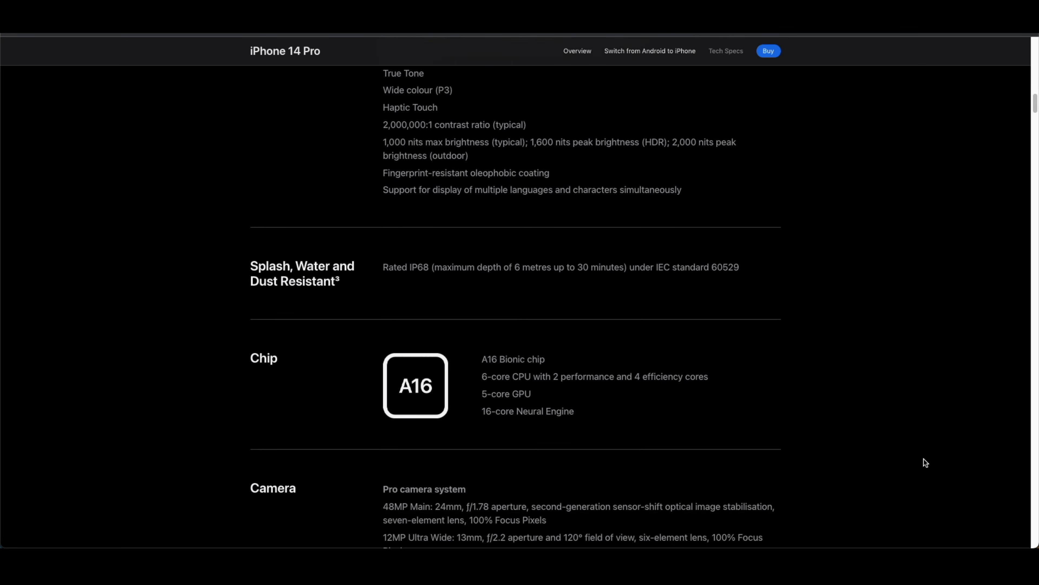
scroll(down, 3)
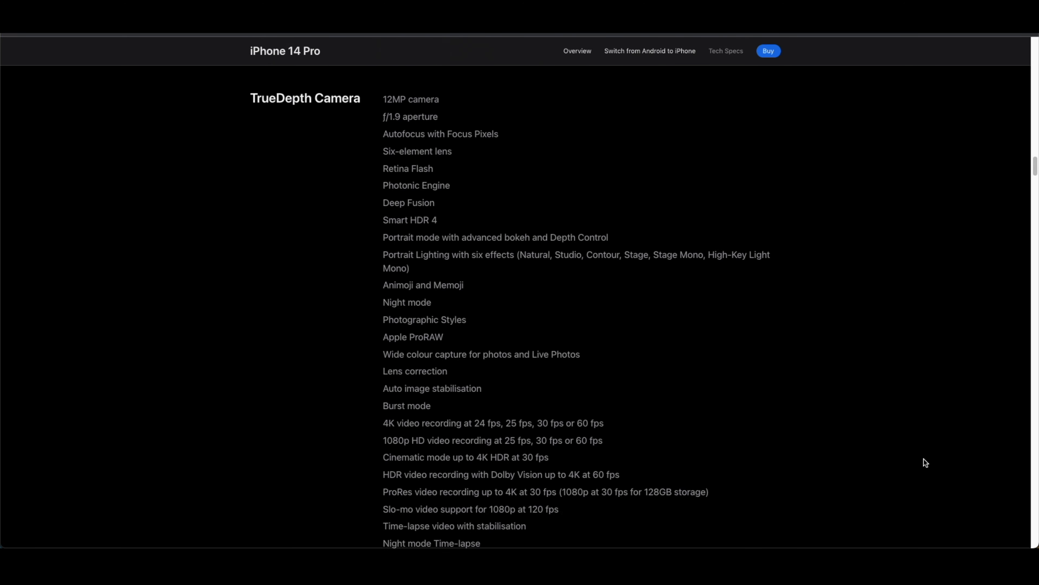
scroll(down, 3)
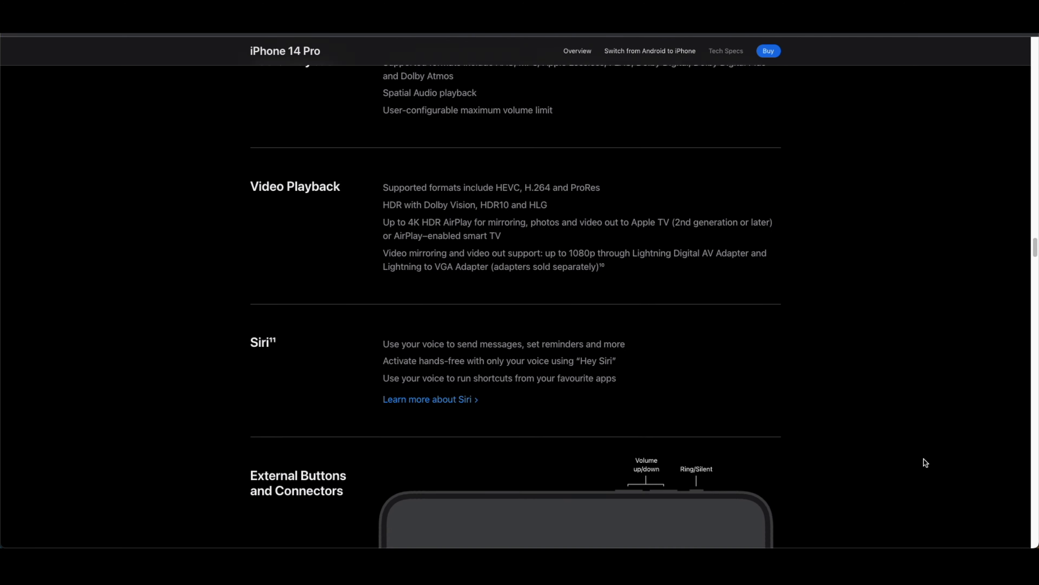
scroll(down, 3)
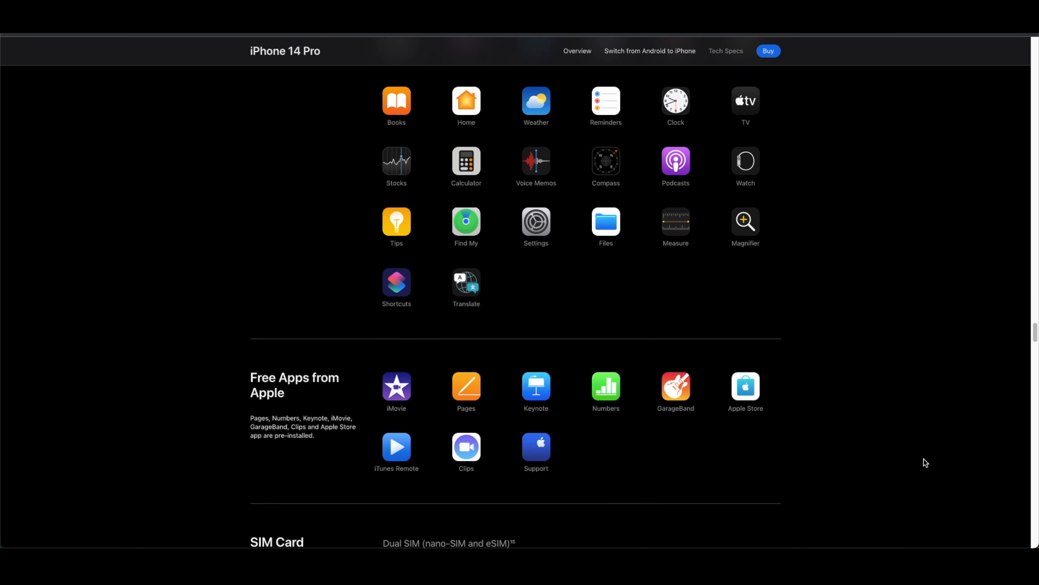
scroll(down, 3)
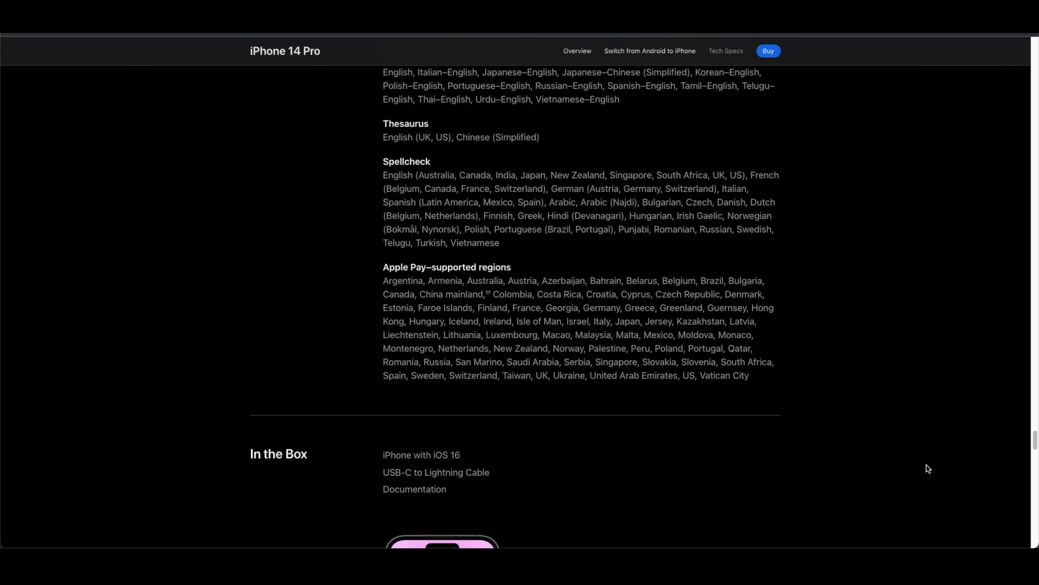